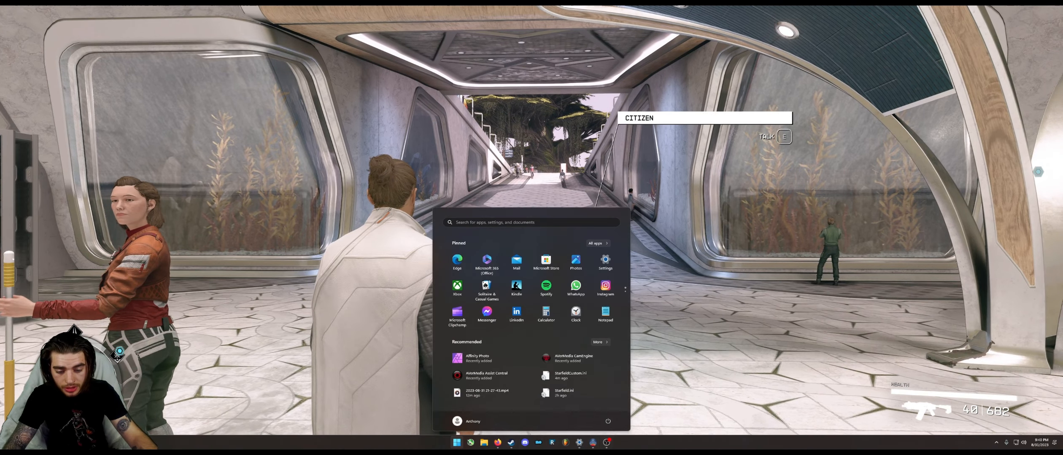
Open File Explorer and go to Documents > My Games > Starfield.
{"action": "left_click", "coordinate": [469, 442]}
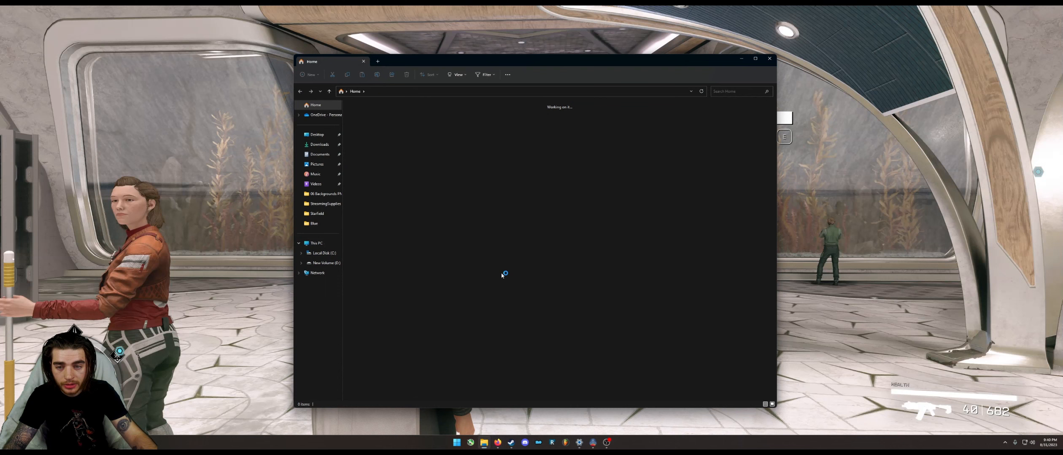
{"action": "left_click", "coordinate": [319, 154]}
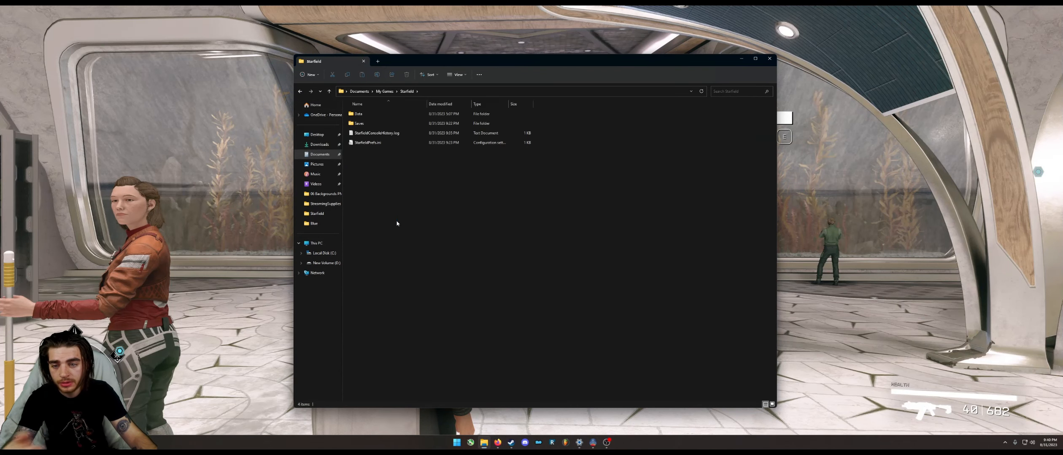
Create a new text document named StarfieldCustom.ini, accepting the extension change.
{"action": "right_click", "coordinate": [396, 224]}
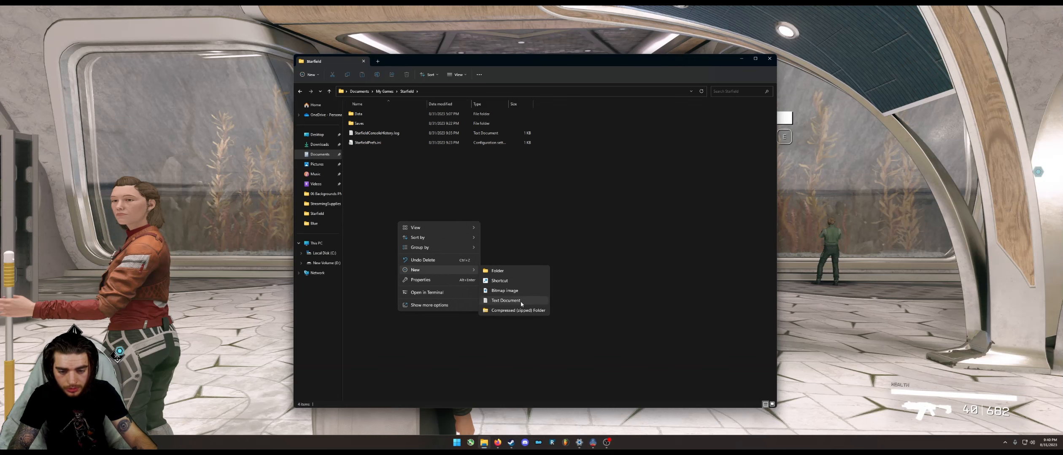
{"action": "left_click", "coordinate": [505, 300]}
{"action": "type", "text": "StarfieldCustom.ini"}
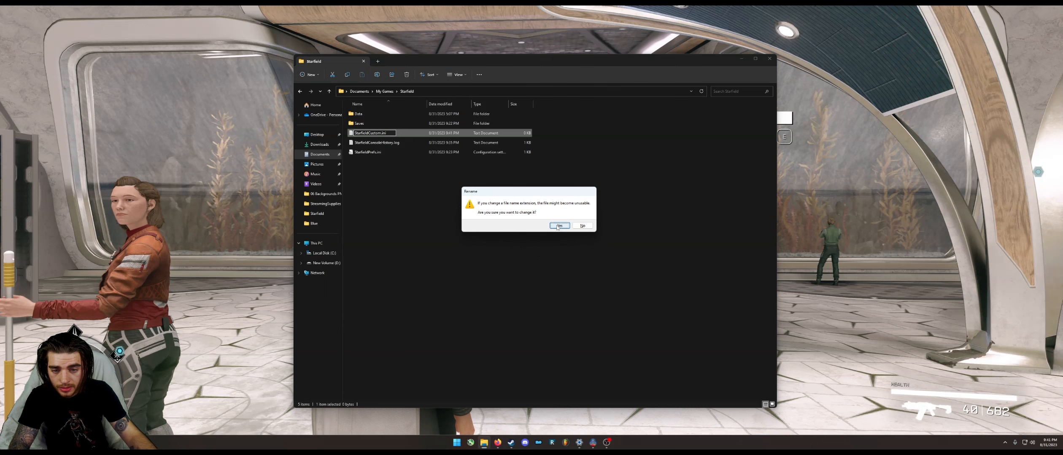
{"action": "left_click", "coordinate": [560, 226]}
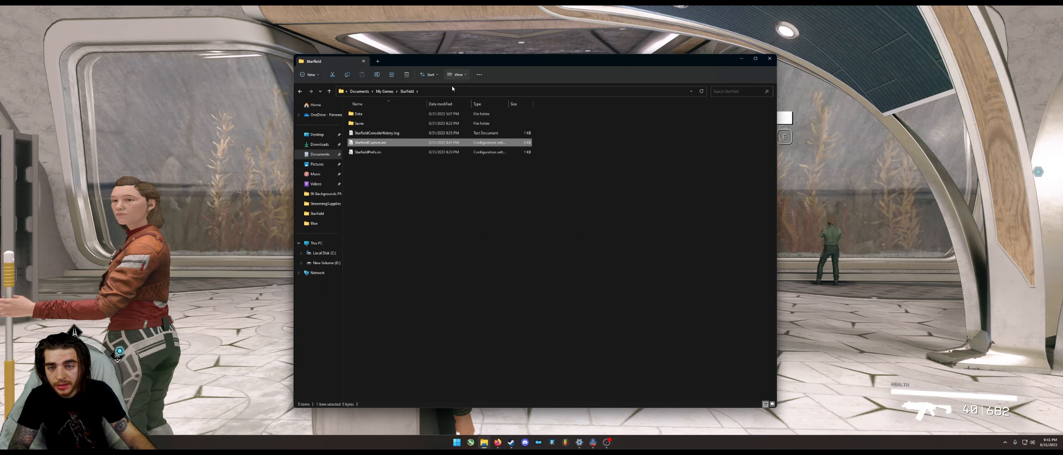
{"action": "left_click", "coordinate": [457, 75]}
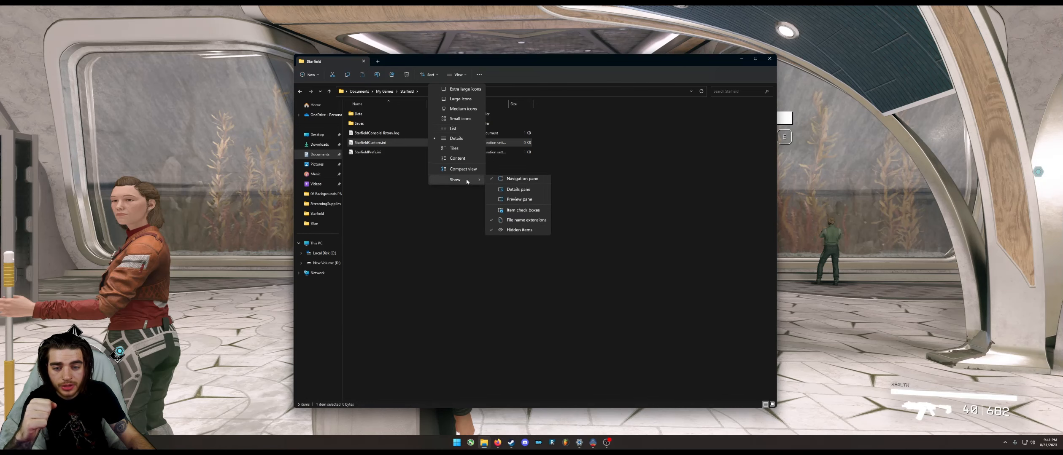
{"action": "mouse_move", "coordinate": [526, 222]}
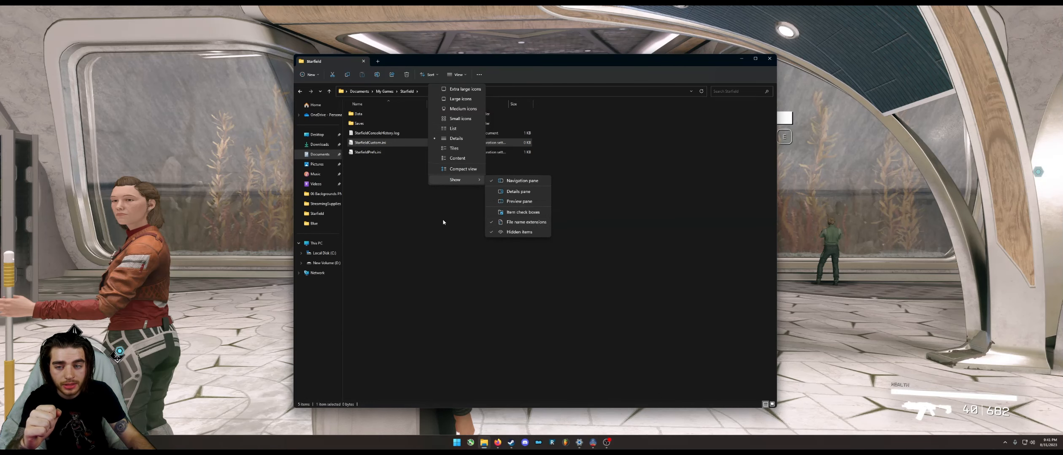
Open StarfieldCustom.ini for editing.
{"action": "double_click", "coordinate": [370, 143]}
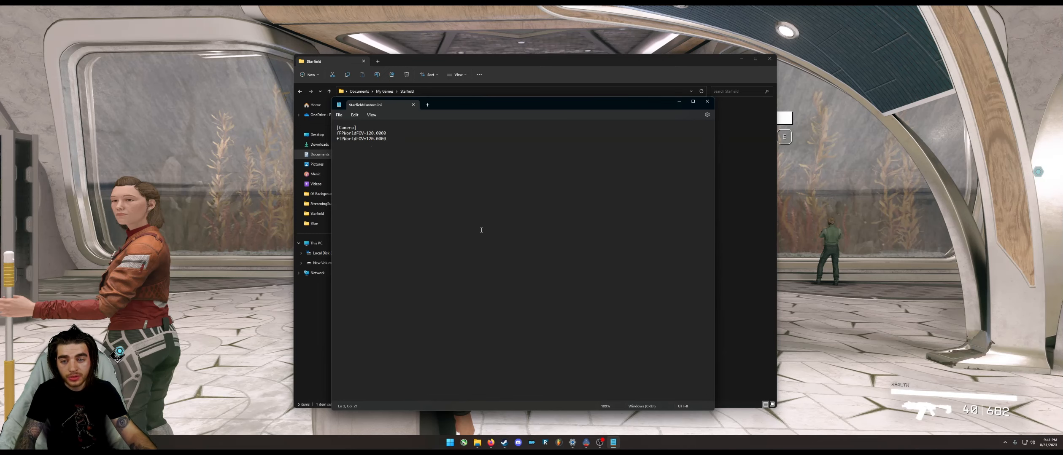
Finish the [Camera] first- and third-person FOV lines and close Notepad.
{"action": "left_click", "coordinate": [707, 102]}
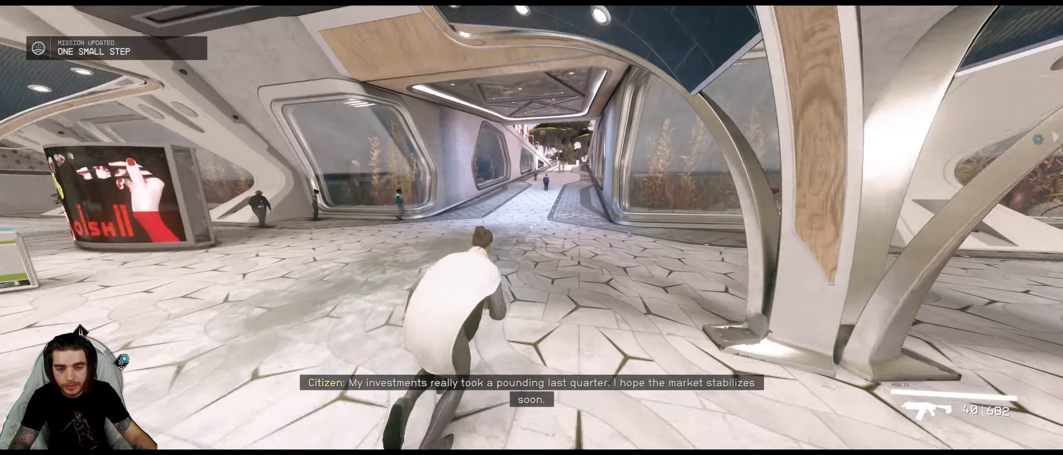
Walk the character forward through the station concourse to check the FOV.
{"action": "key", "text": "w"}
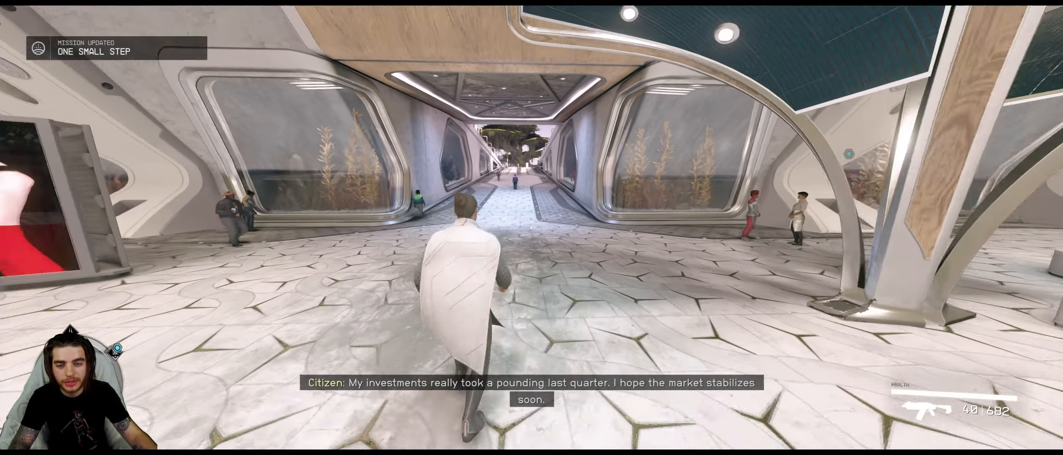